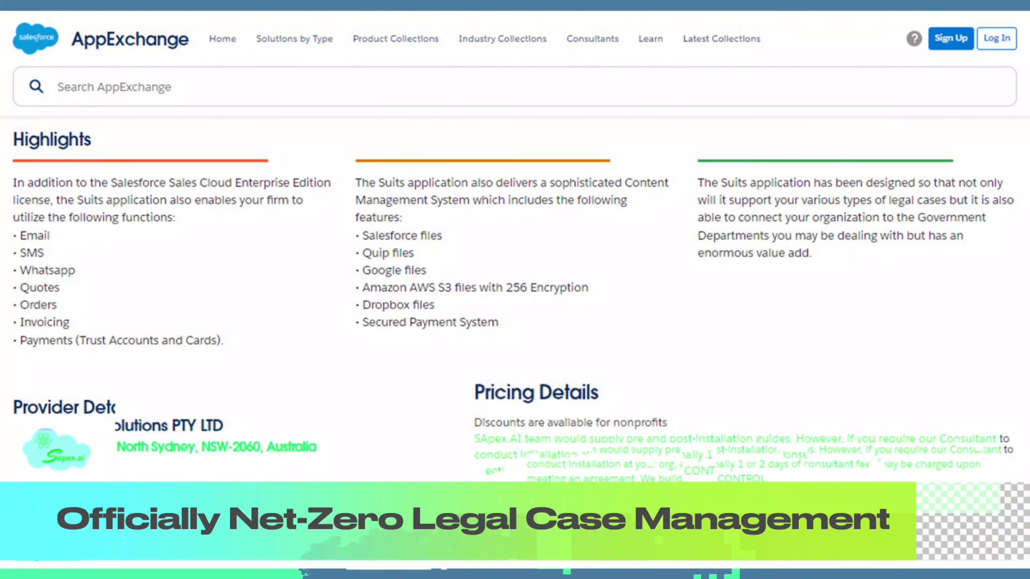
- Open the Salesforce Labs category from the home page's Top Categories to reach the Trending Salesforce Labs collection
{"action": "scroll", "scroll_direction": "down", "scroll_amount": 3}
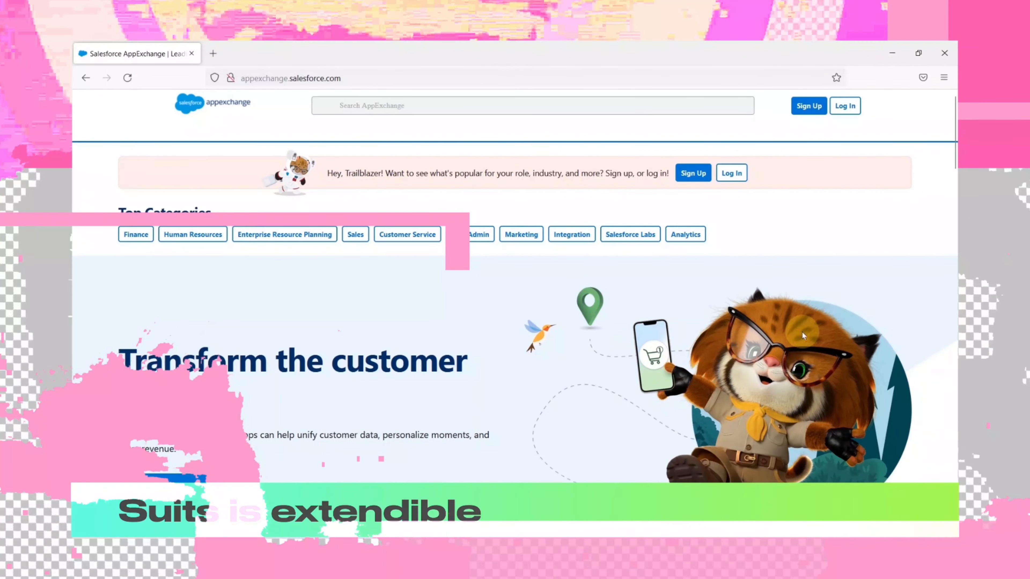
{"action": "left_click", "coordinate": [637, 235]}
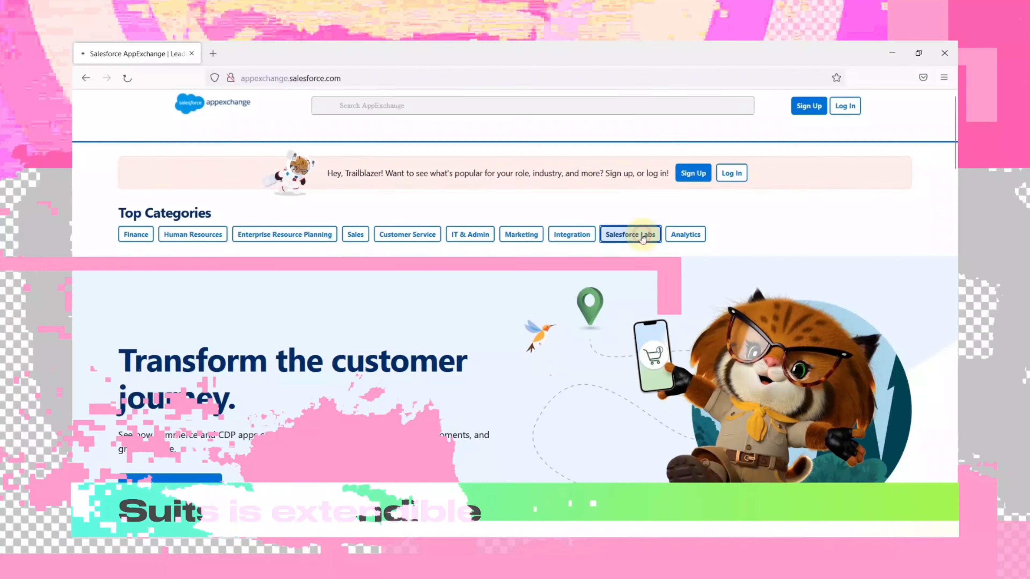
{"action": "left_click", "coordinate": [629, 234]}
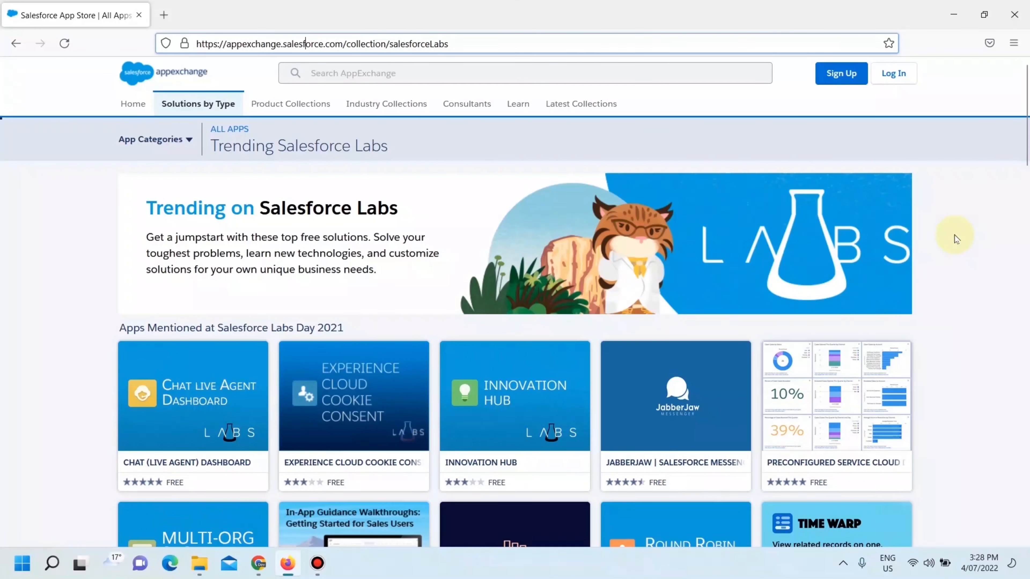
{"action": "mouse_move", "coordinate": [1020, 114]}
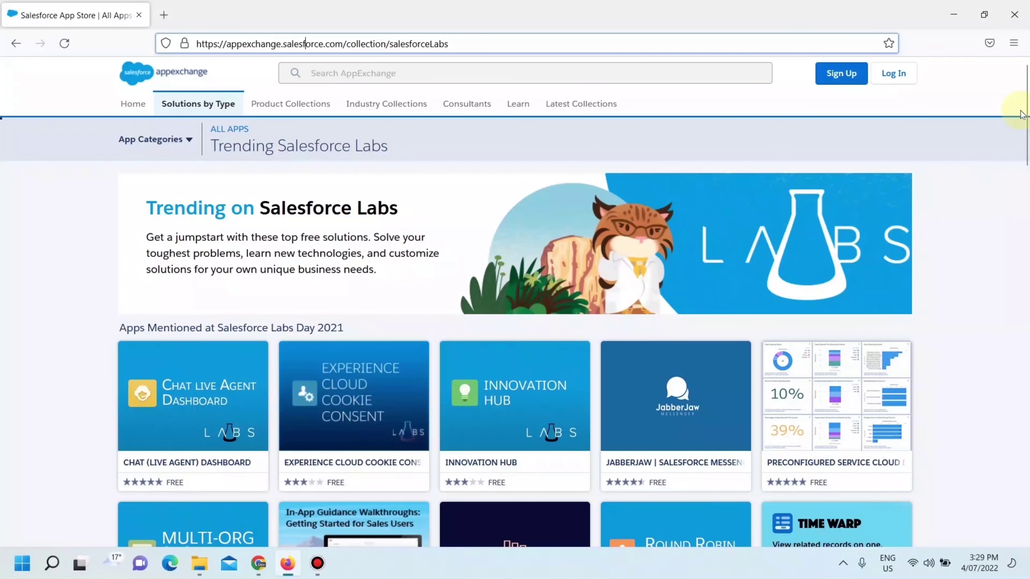
{"action": "scroll", "scroll_direction": "down", "scroll_amount": 3}
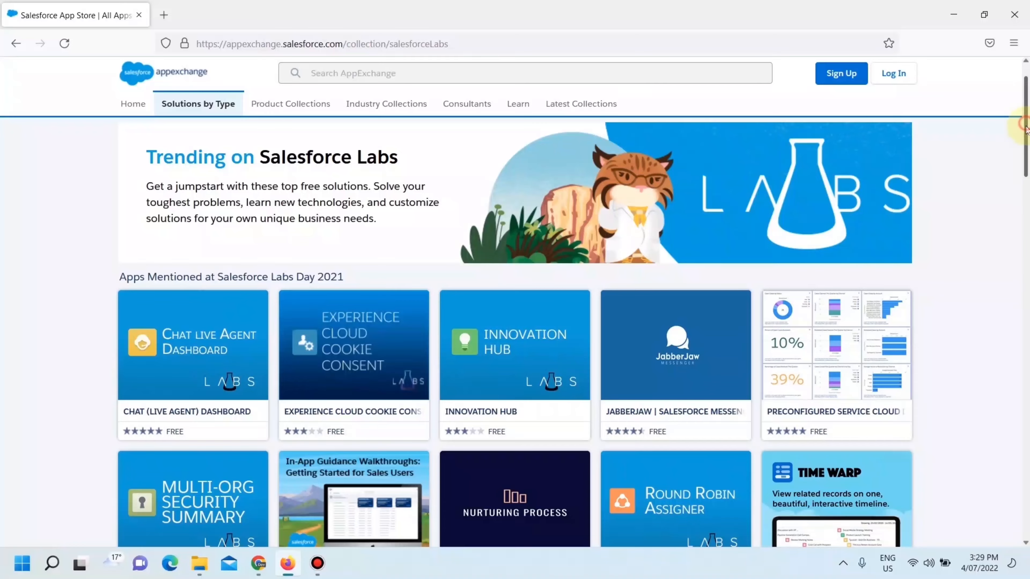
{"action": "scroll", "scroll_direction": "down", "scroll_amount": 3}
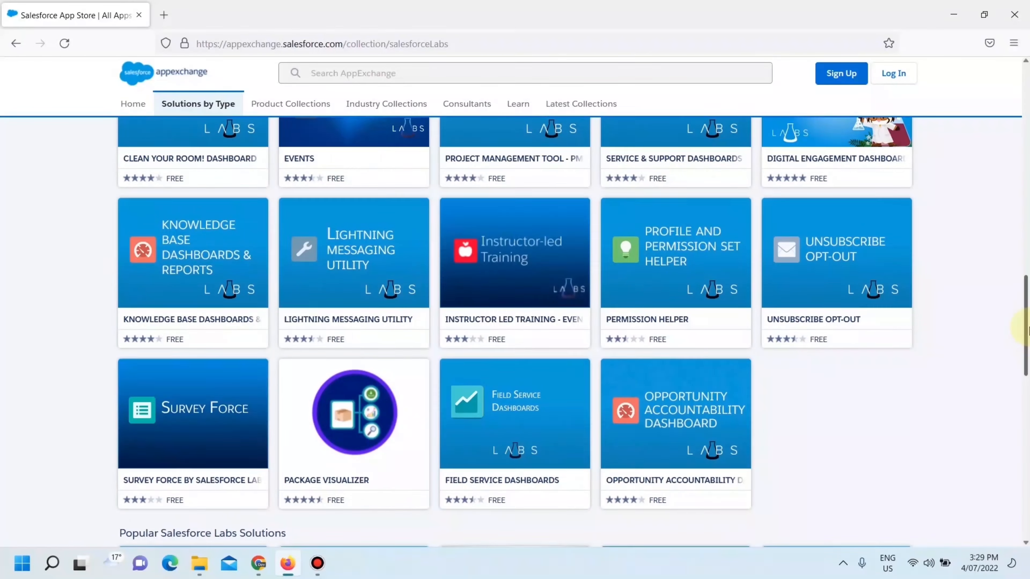
{"action": "scroll", "scroll_direction": "down", "scroll_amount": 3}
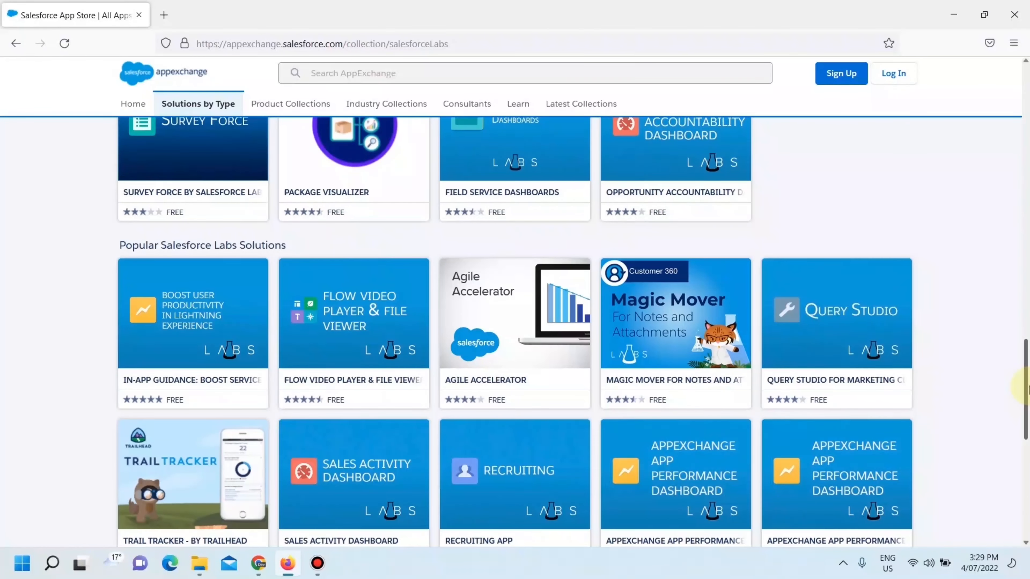
{"action": "scroll", "scroll_direction": "down", "scroll_amount": 3}
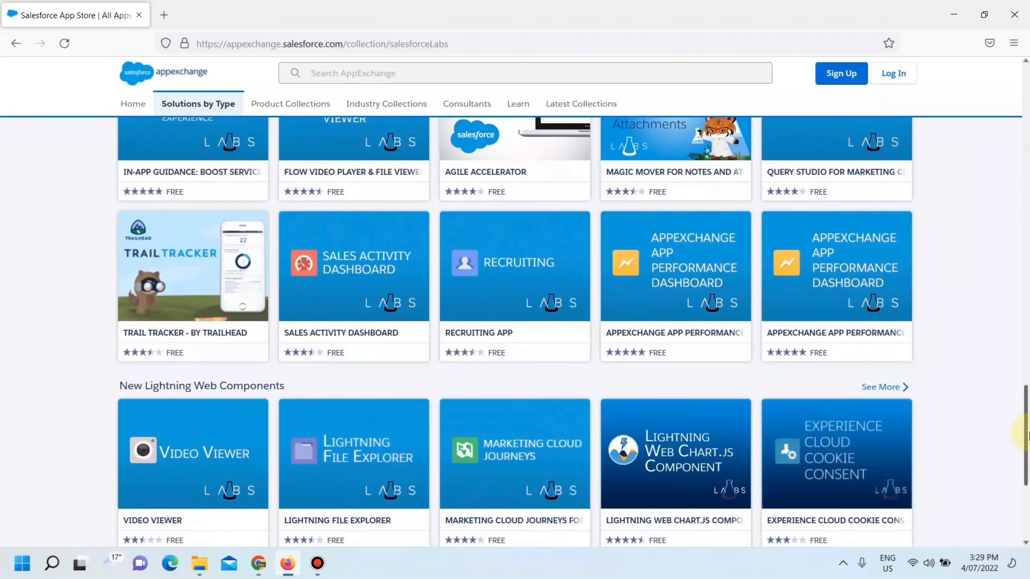
{"action": "mouse_move", "coordinate": [353, 269]}
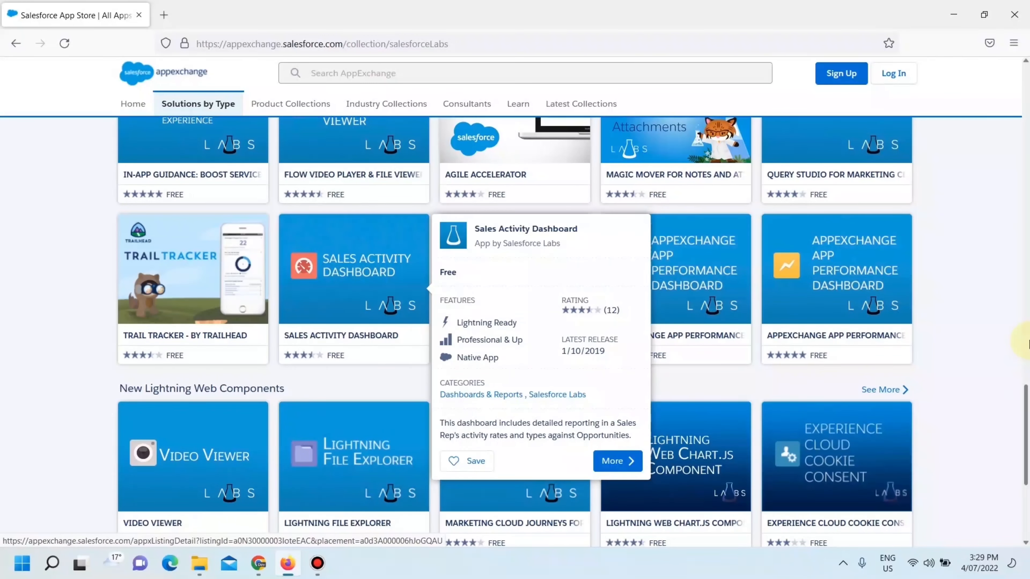
{"action": "scroll", "scroll_direction": "down", "scroll_amount": 3}
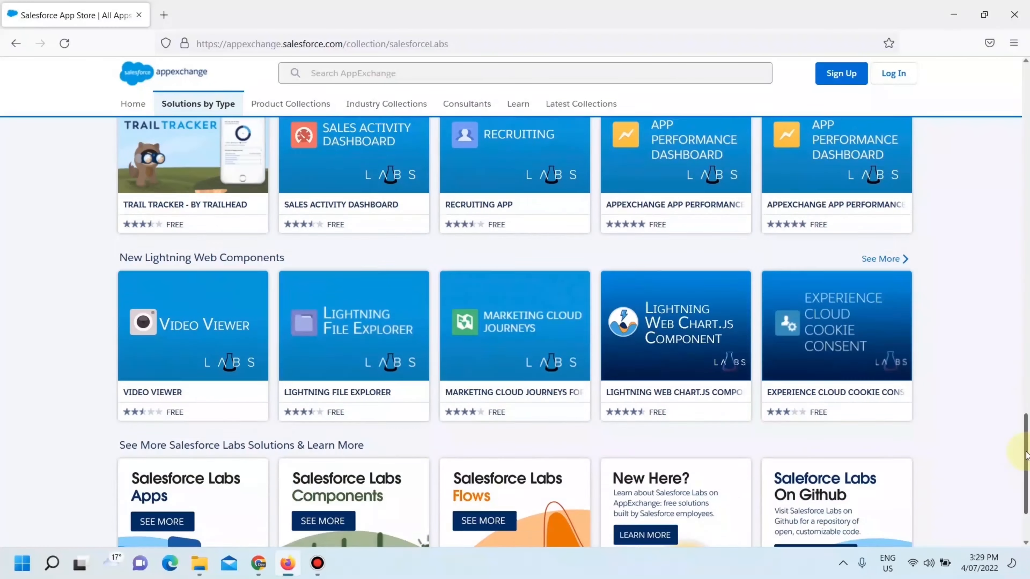
{"action": "scroll", "scroll_direction": "down", "scroll_amount": 3}
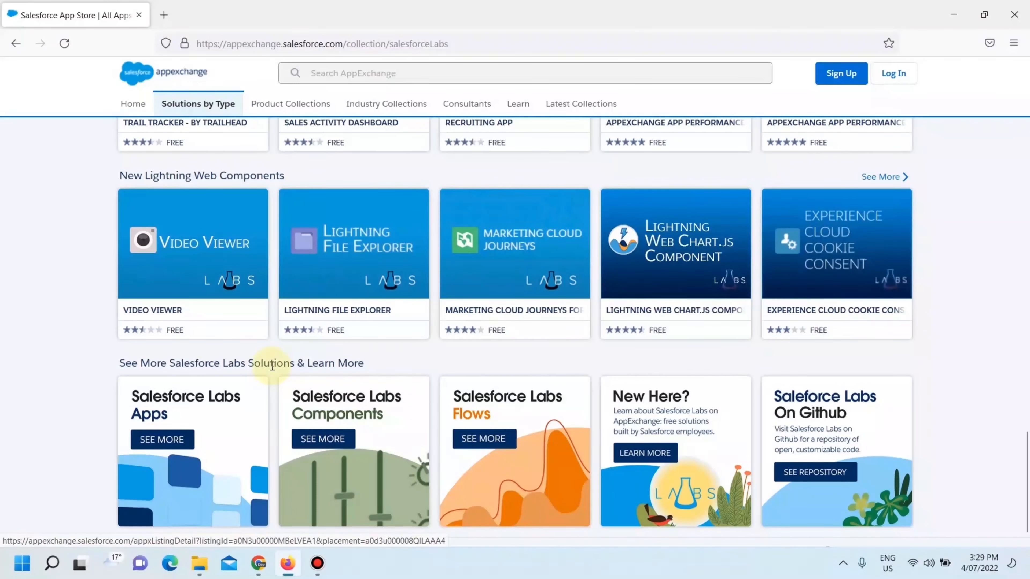